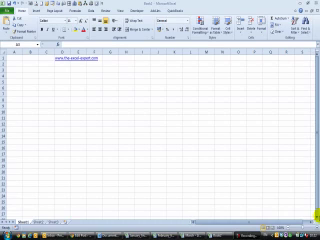
click(14, 62)
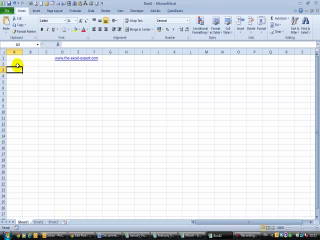
click(20, 72)
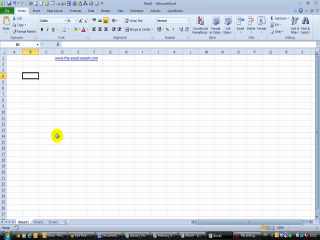
mouse_move(88, 130)
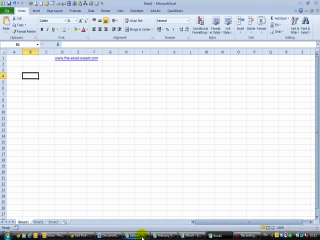